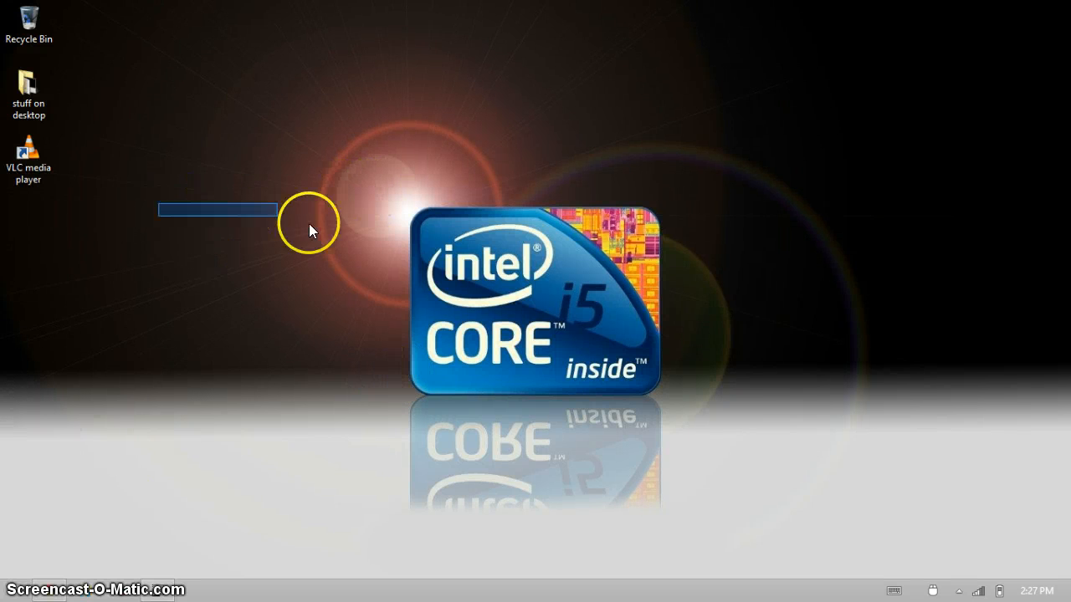
Browse the videolan.org home page and maximise the browser window
{"action": "left_click_drag", "start_coordinate": [309, 230], "coordinate": [209, 293]}
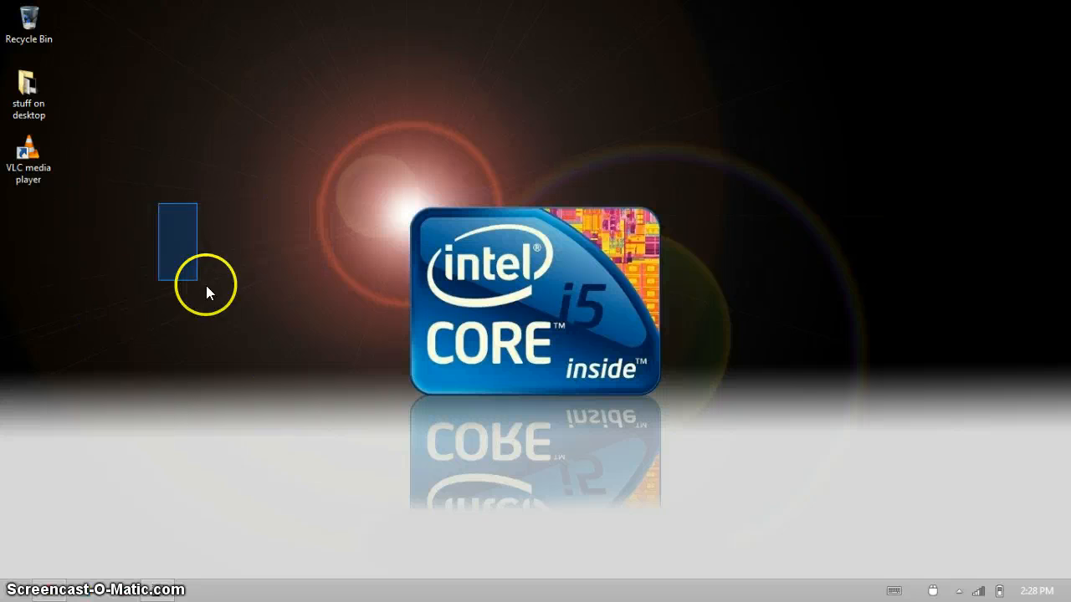
{"action": "mouse_move", "coordinate": [153, 178]}
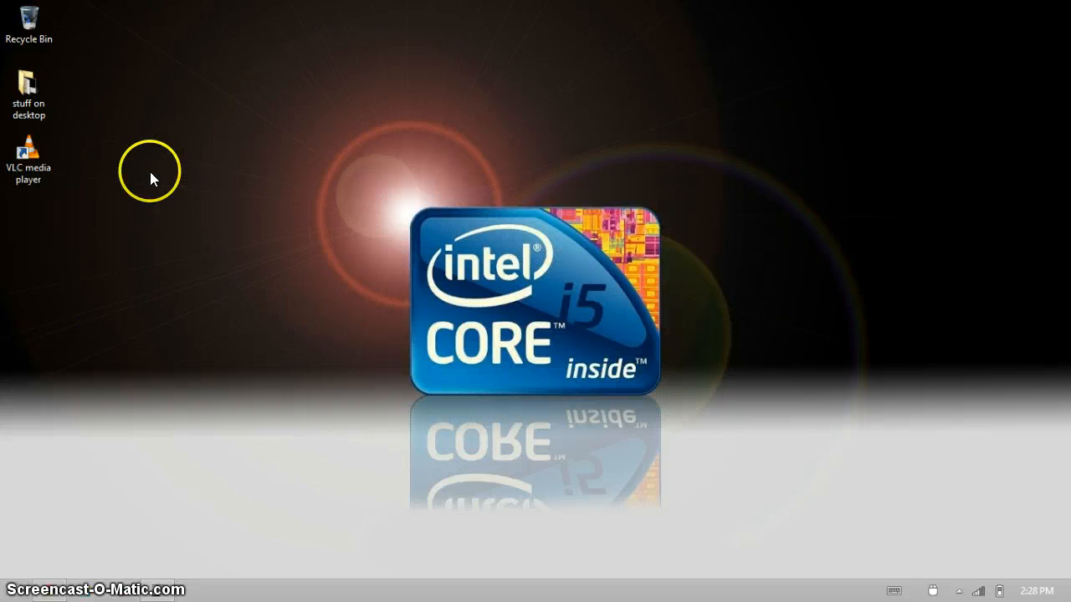
{"action": "left_click_drag", "start_coordinate": [150, 179], "coordinate": [389, 445]}
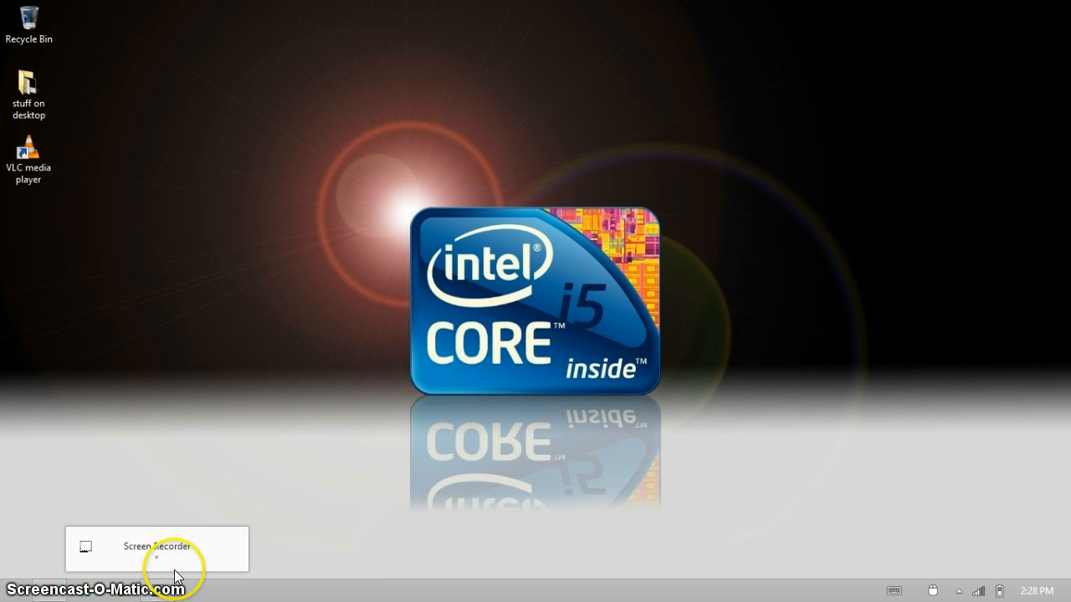
{"action": "mouse_move", "coordinate": [217, 590]}
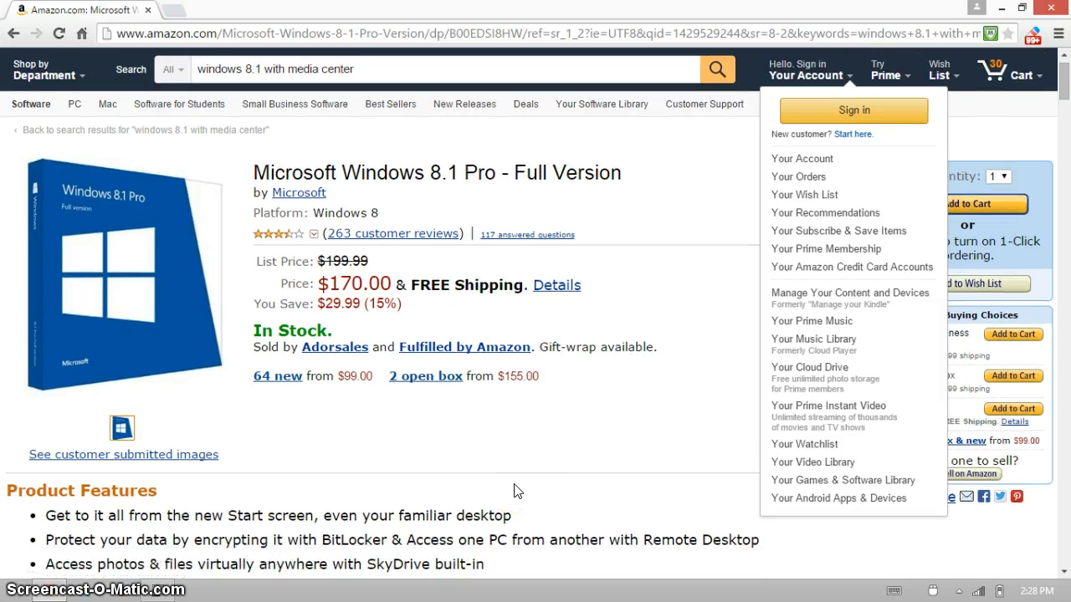
{"action": "scroll", "scroll_direction": "down", "scroll_amount": 3}
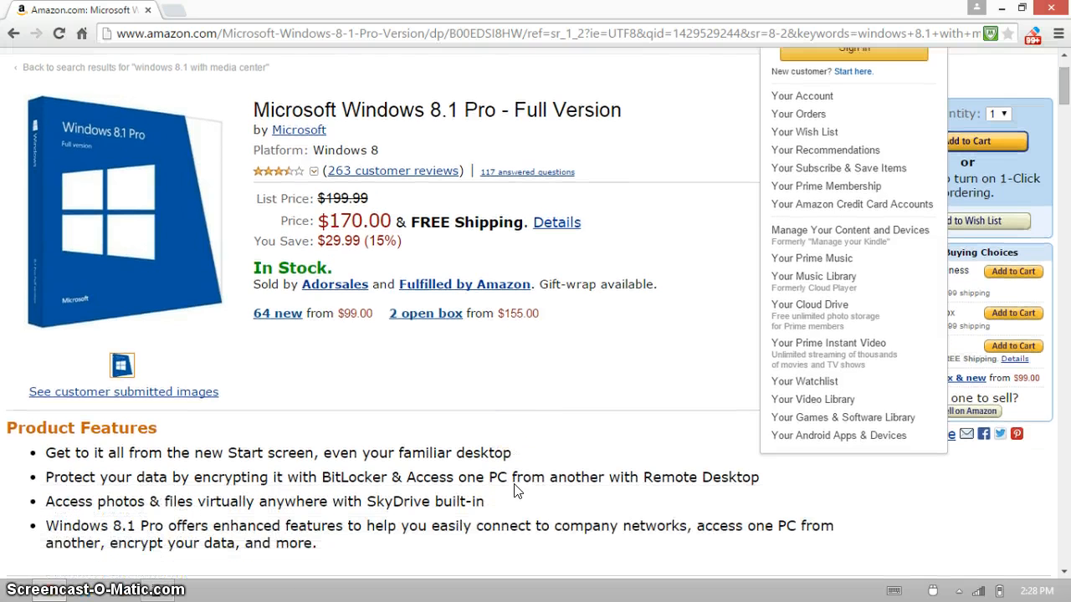
{"action": "scroll", "scroll_direction": "down", "scroll_amount": 3}
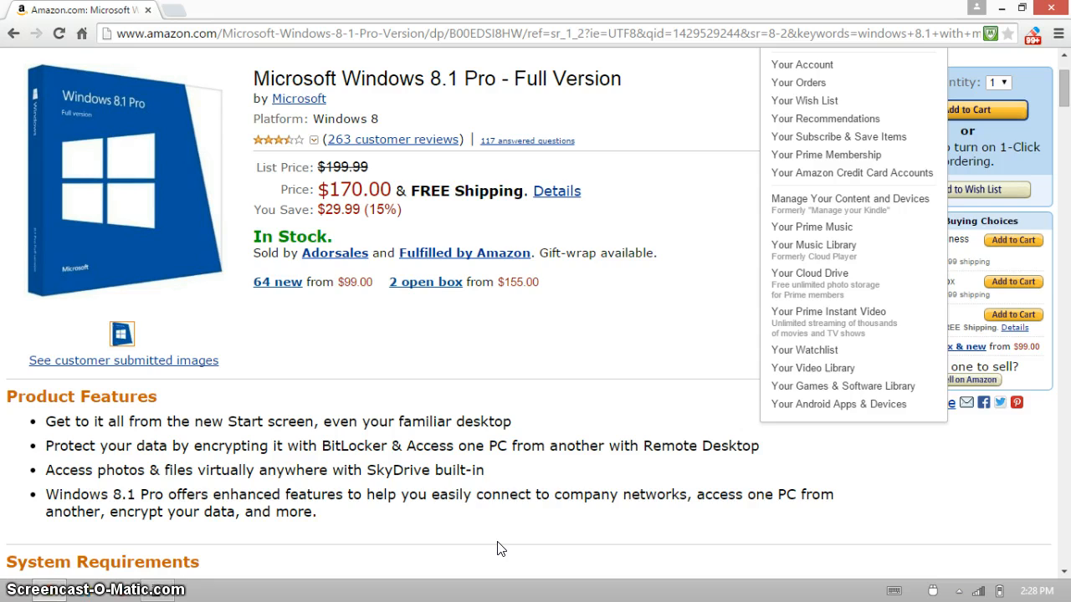
{"action": "scroll", "scroll_direction": "up", "scroll_amount": 3}
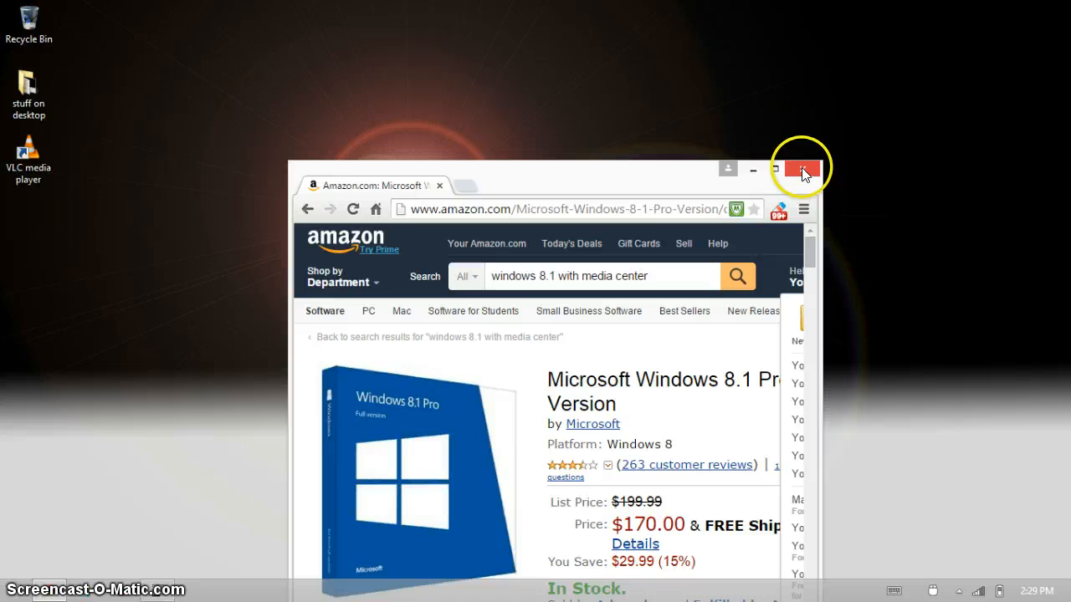
{"action": "left_click", "coordinate": [773, 170]}
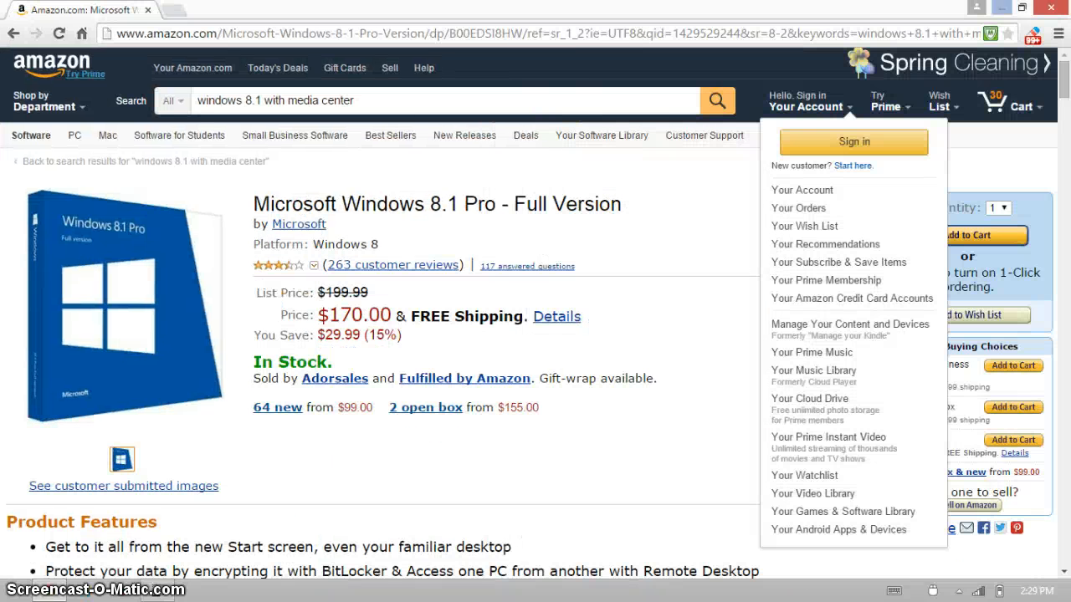
{"action": "mouse_move", "coordinate": [182, 11]}
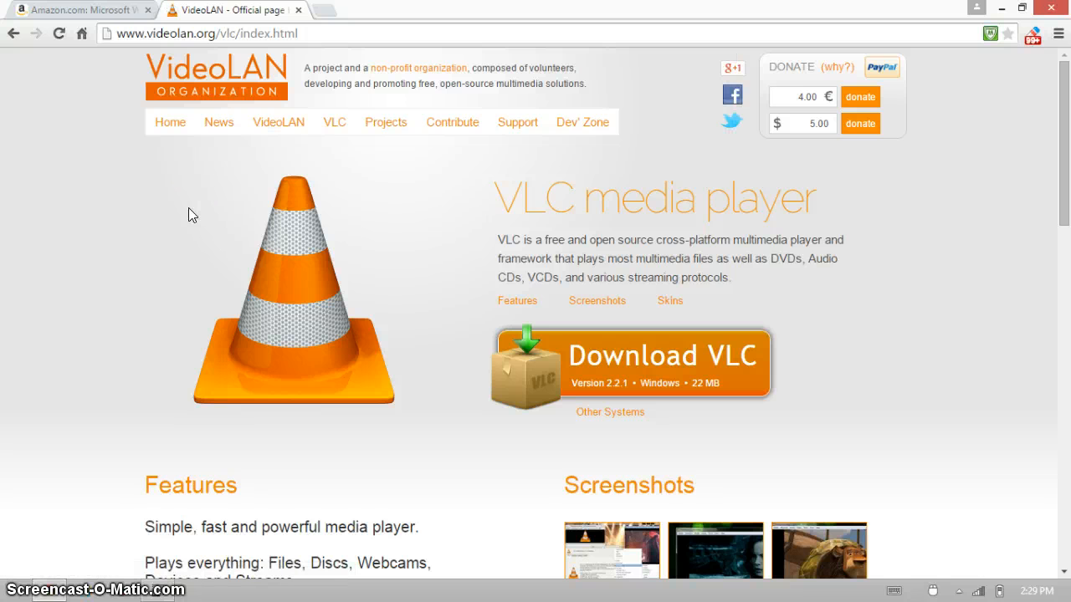
{"action": "mouse_move", "coordinate": [594, 259]}
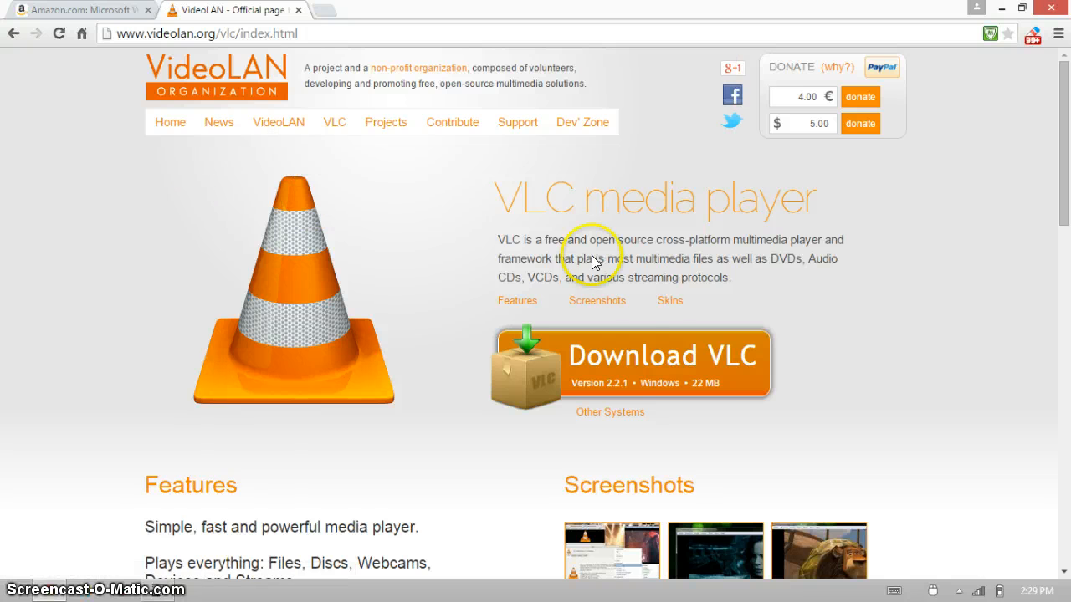
{"action": "mouse_move", "coordinate": [610, 412]}
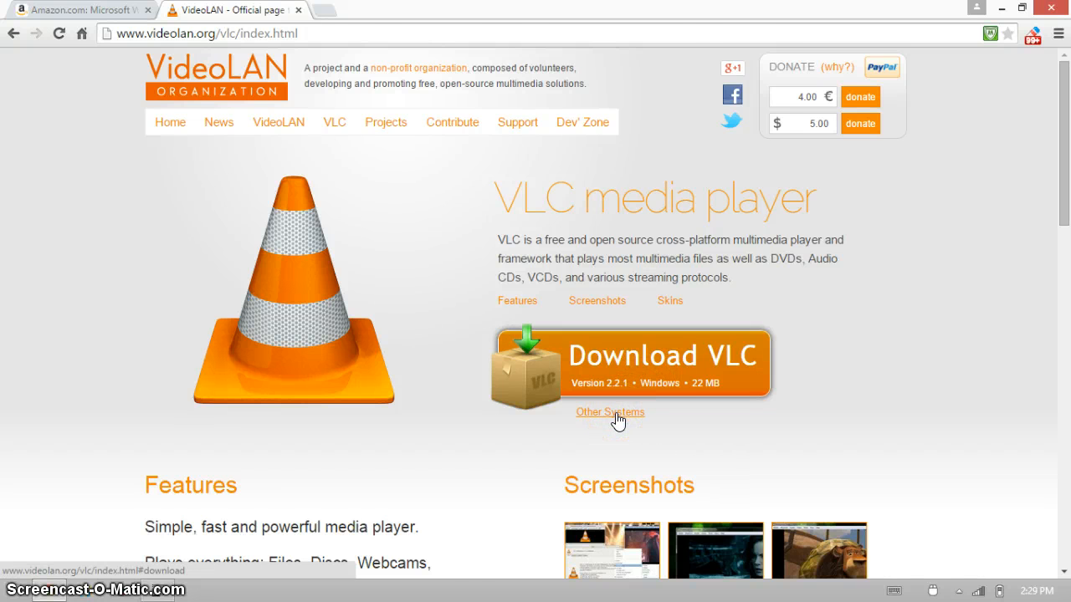
Reach the VLC for Windows download page via Other Systems and review its contents
{"action": "left_click", "coordinate": [608, 412]}
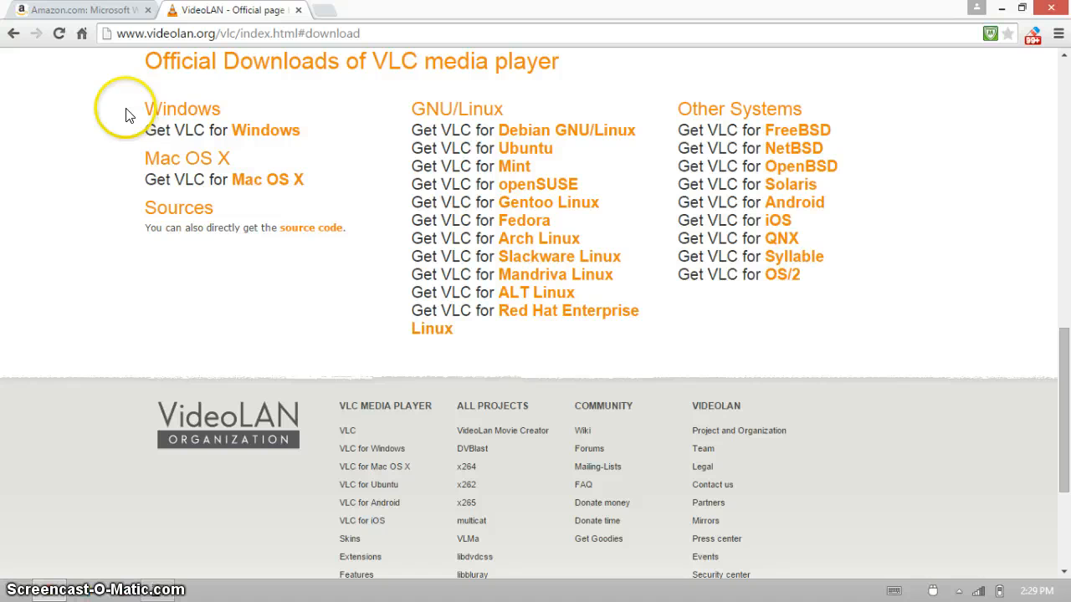
{"action": "mouse_move", "coordinate": [205, 103]}
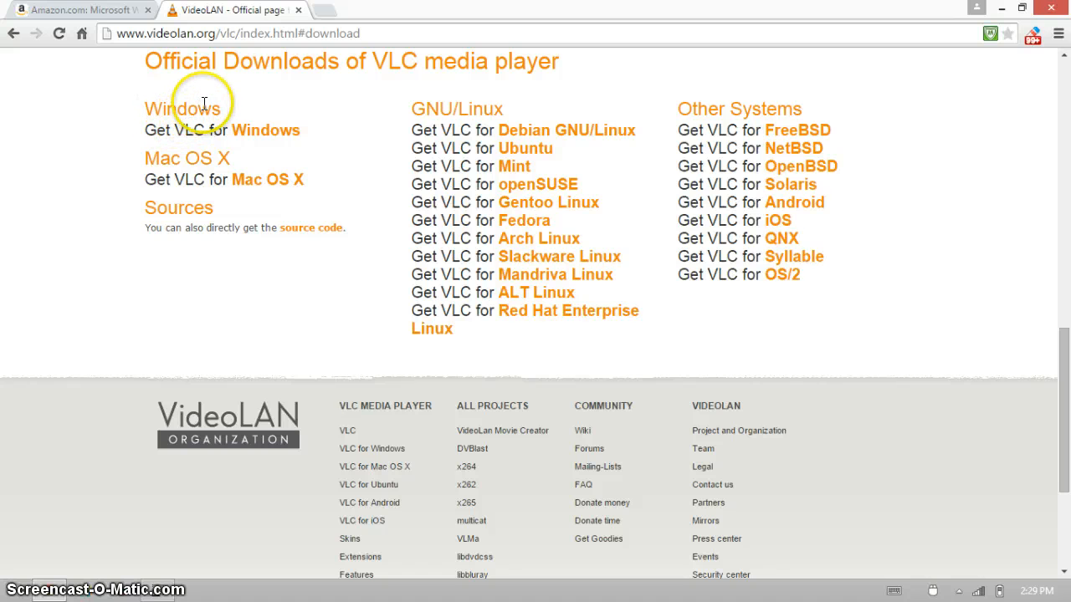
{"action": "left_click", "coordinate": [266, 129]}
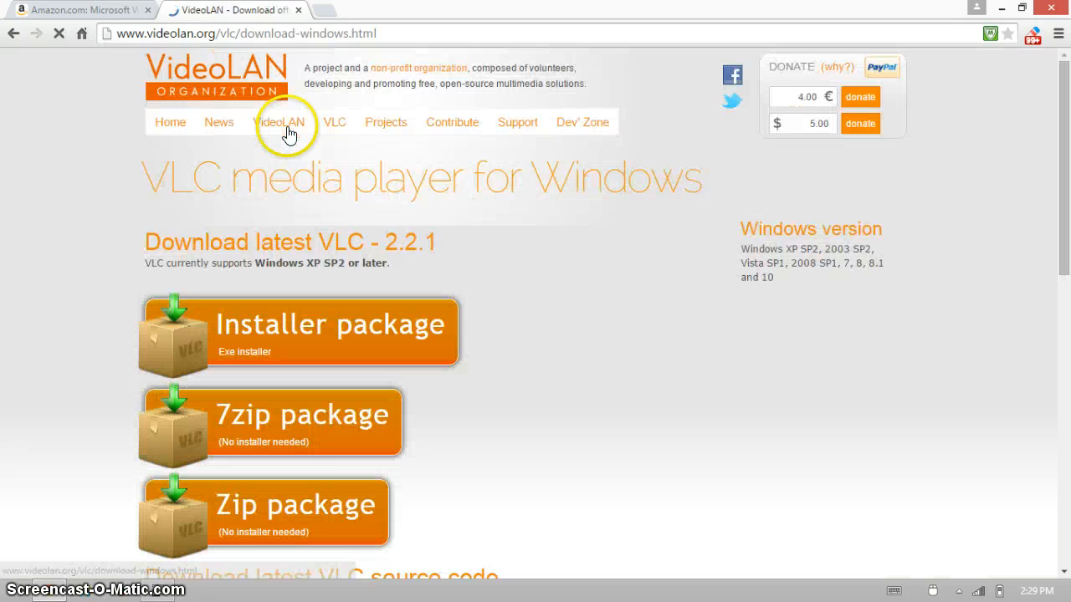
{"action": "scroll", "scroll_direction": "down", "scroll_amount": 3}
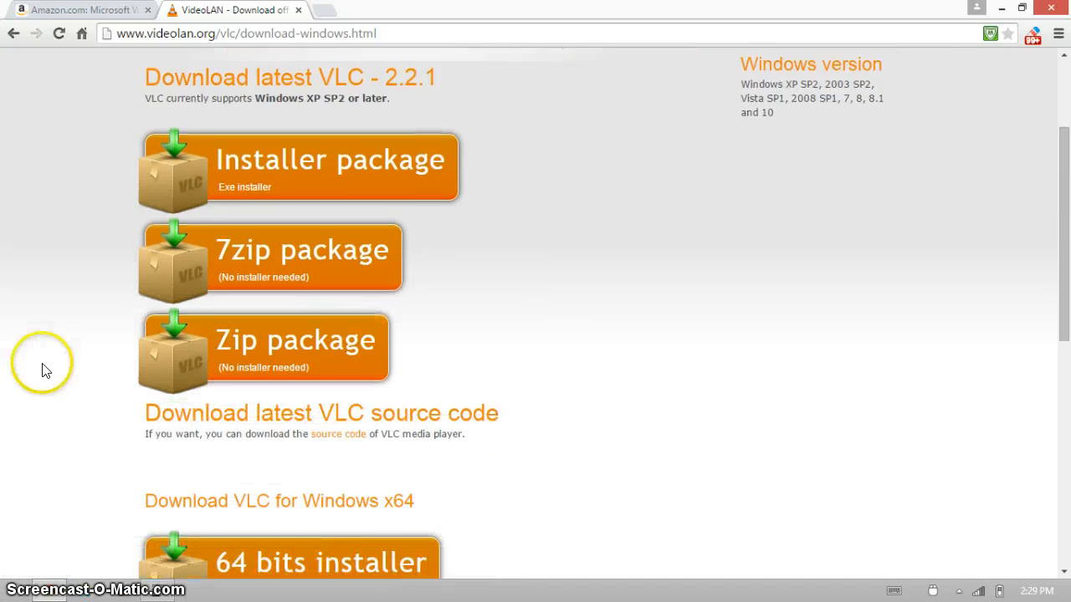
{"action": "scroll", "scroll_direction": "down", "scroll_amount": 3}
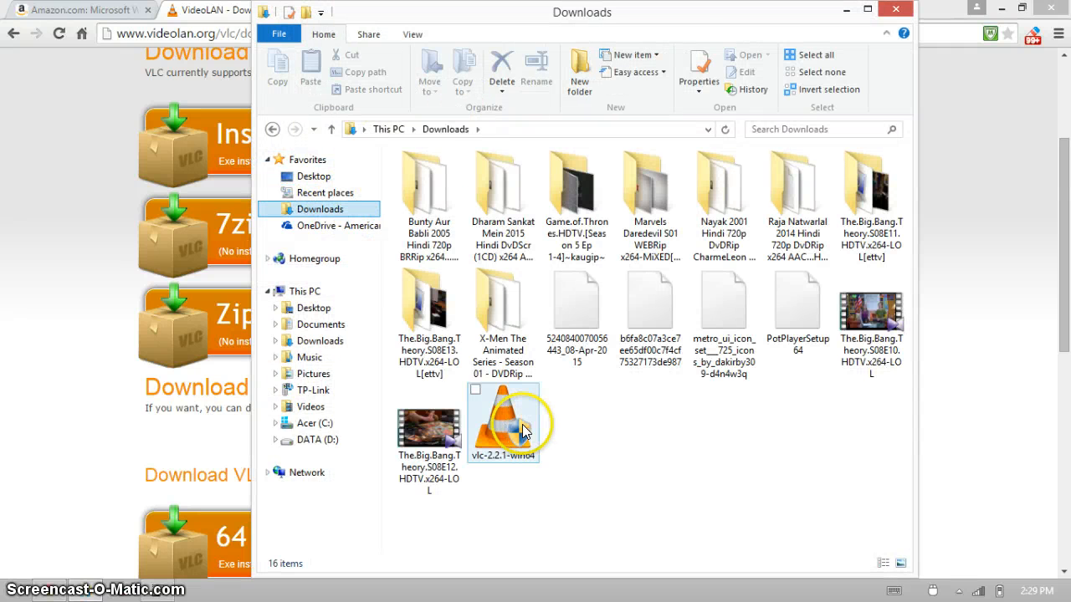
Permanently delete the vlc-2.2.1-win64 installer from Downloads and close the folder
{"action": "left_click", "coordinate": [501, 71]}
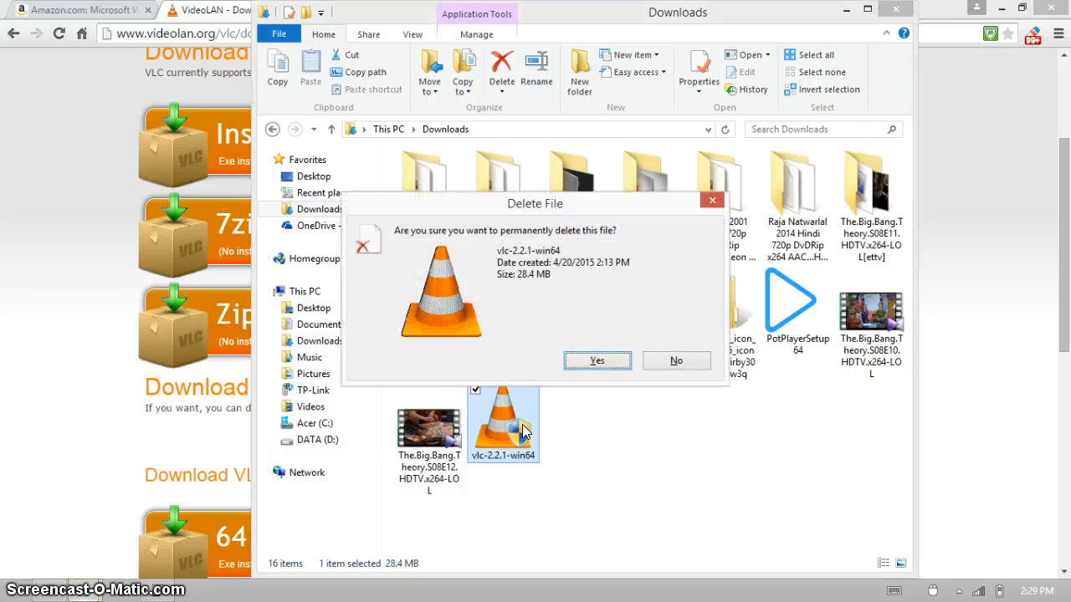
{"action": "left_click", "coordinate": [597, 360]}
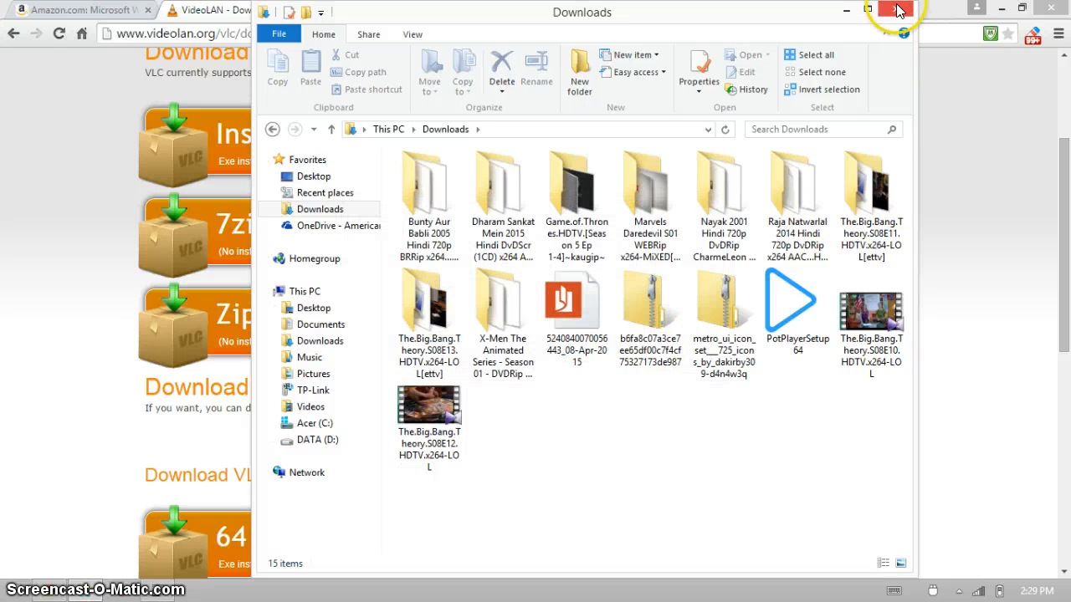
{"action": "left_click", "coordinate": [897, 10]}
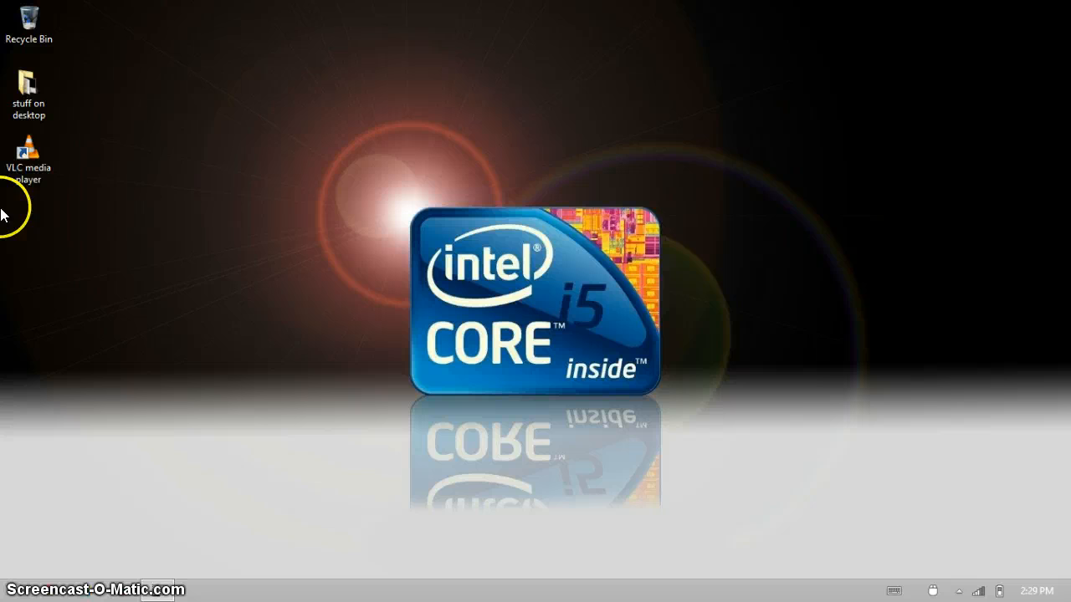
Launch VLC from the desktop shortcut and look through the Playback and Media menus
{"action": "double_click", "coordinate": [28, 158]}
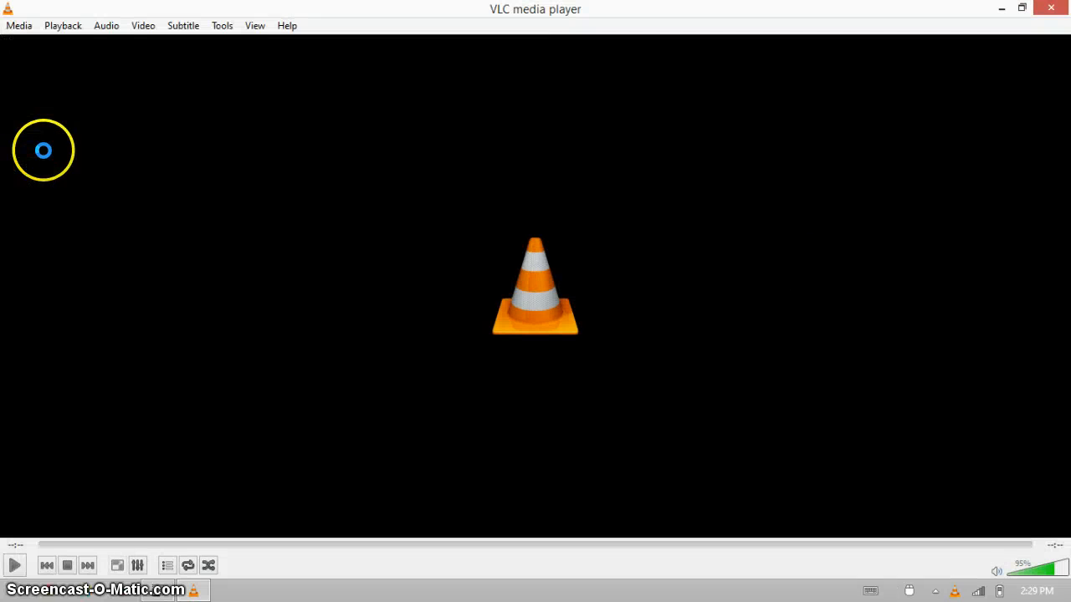
{"action": "left_click", "coordinate": [62, 25]}
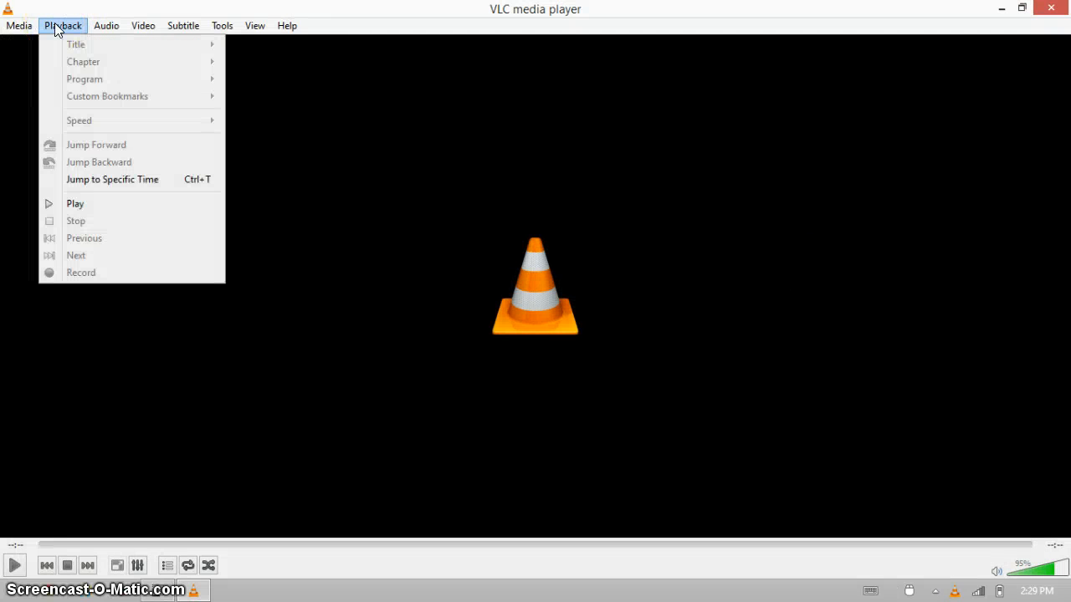
{"action": "left_click", "coordinate": [18, 25]}
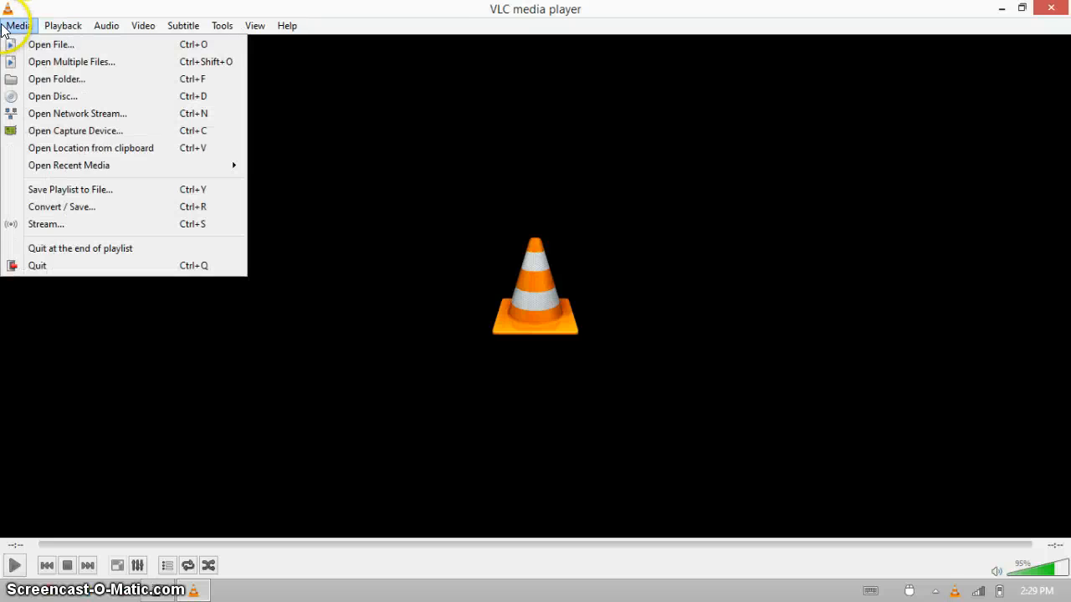
{"action": "mouse_move", "coordinate": [82, 50]}
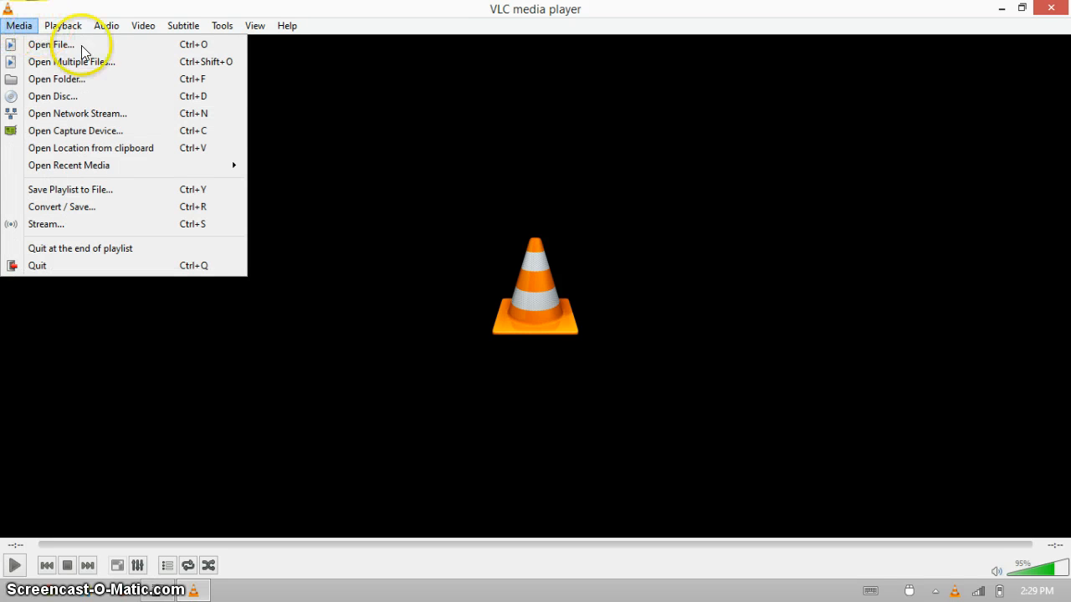
{"action": "mouse_move", "coordinate": [117, 96]}
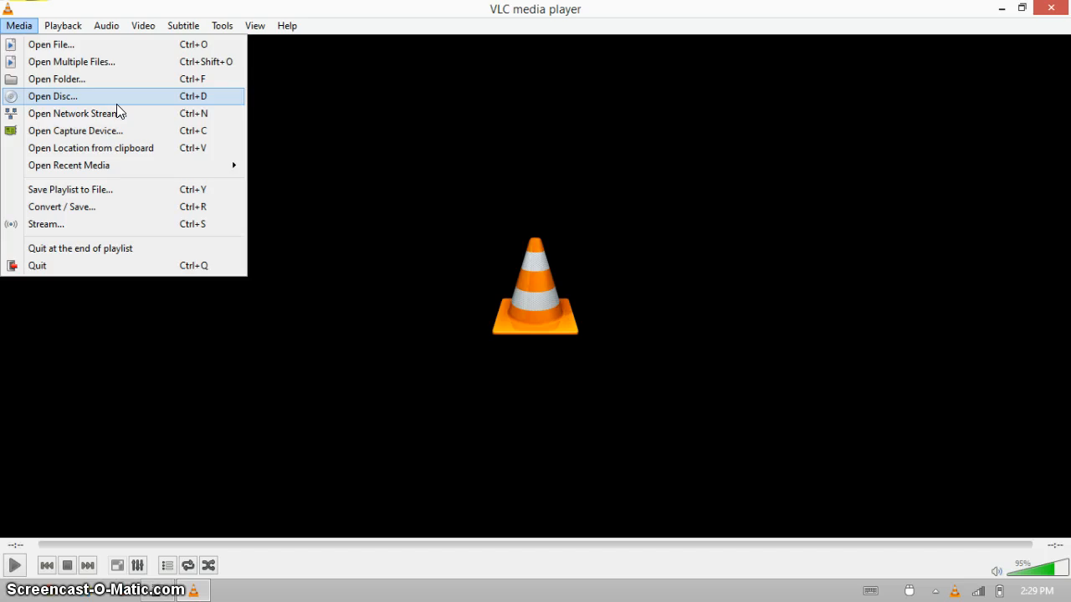
Show the Open Disc dialog for DVD/Blu-ray, dismiss it, and browse the Tools menu
{"action": "left_click", "coordinate": [53, 96]}
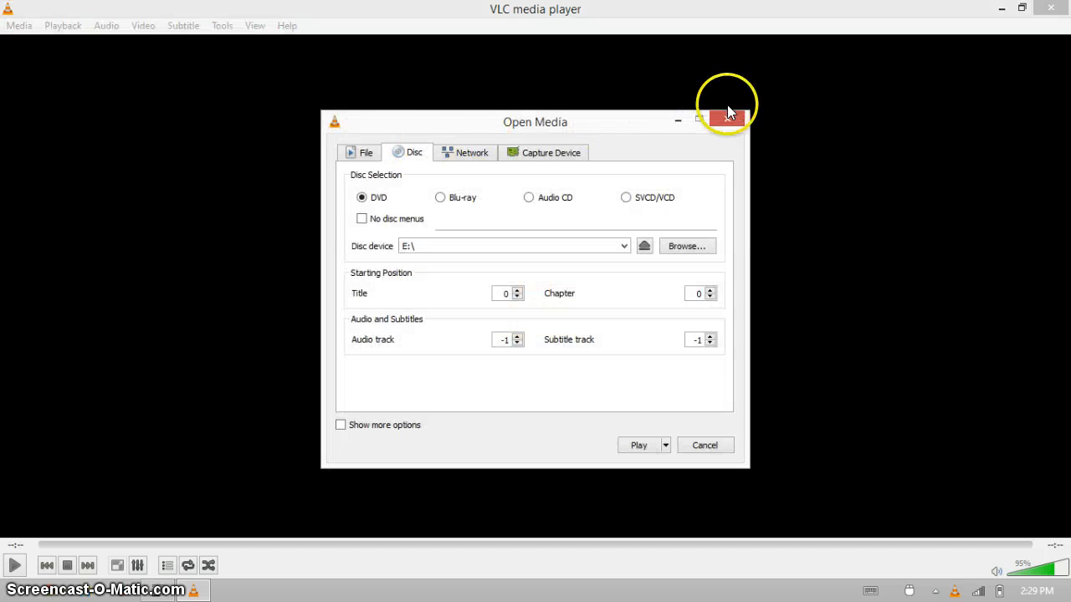
{"action": "left_click", "coordinate": [728, 119]}
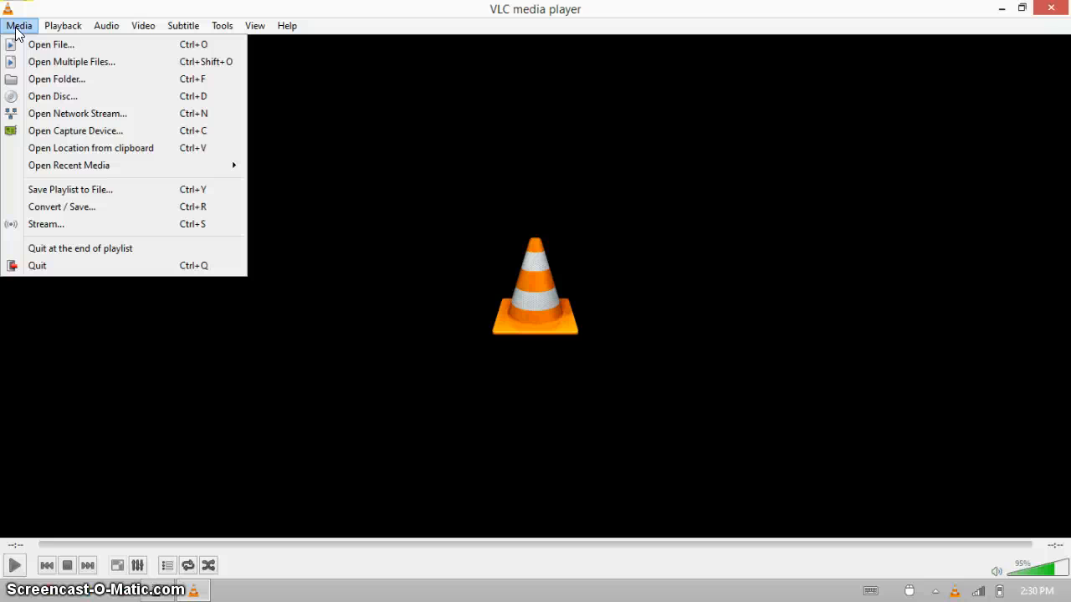
{"action": "mouse_move", "coordinate": [77, 113]}
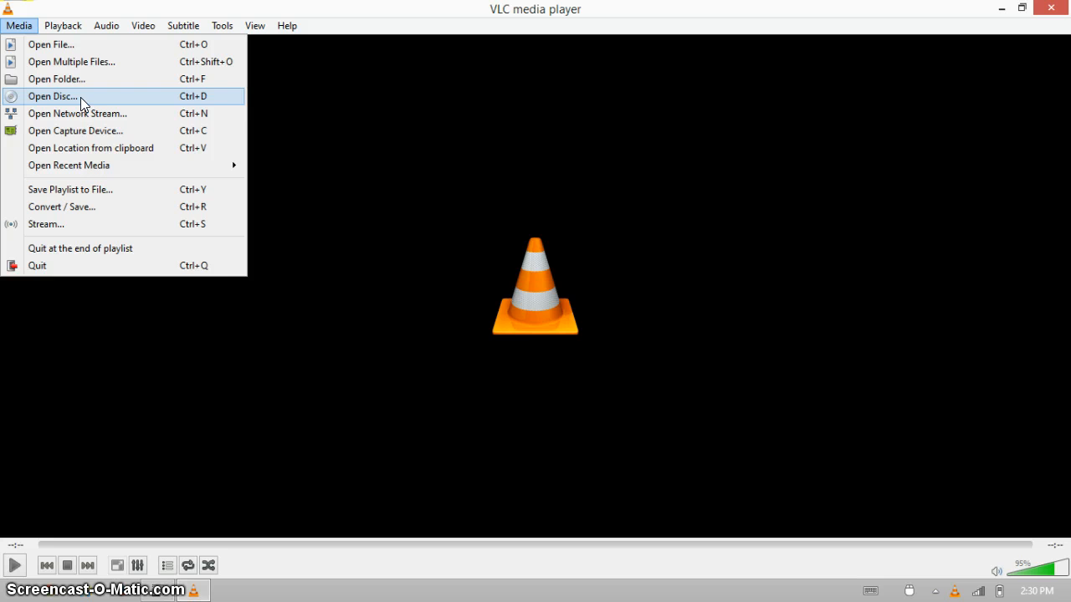
{"action": "left_click", "coordinate": [222, 25]}
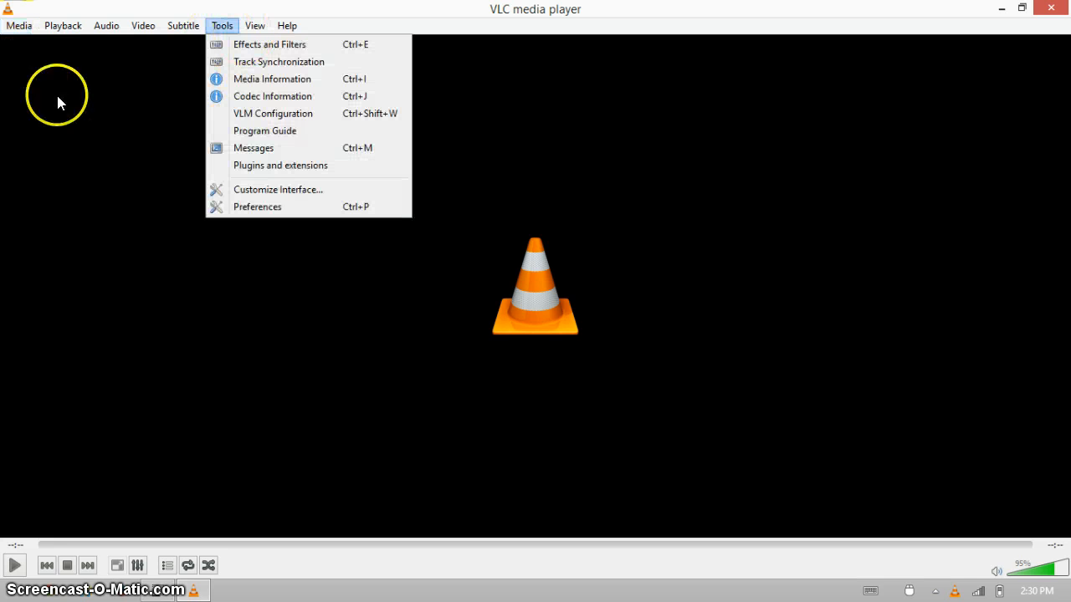
{"action": "mouse_move", "coordinate": [151, 101]}
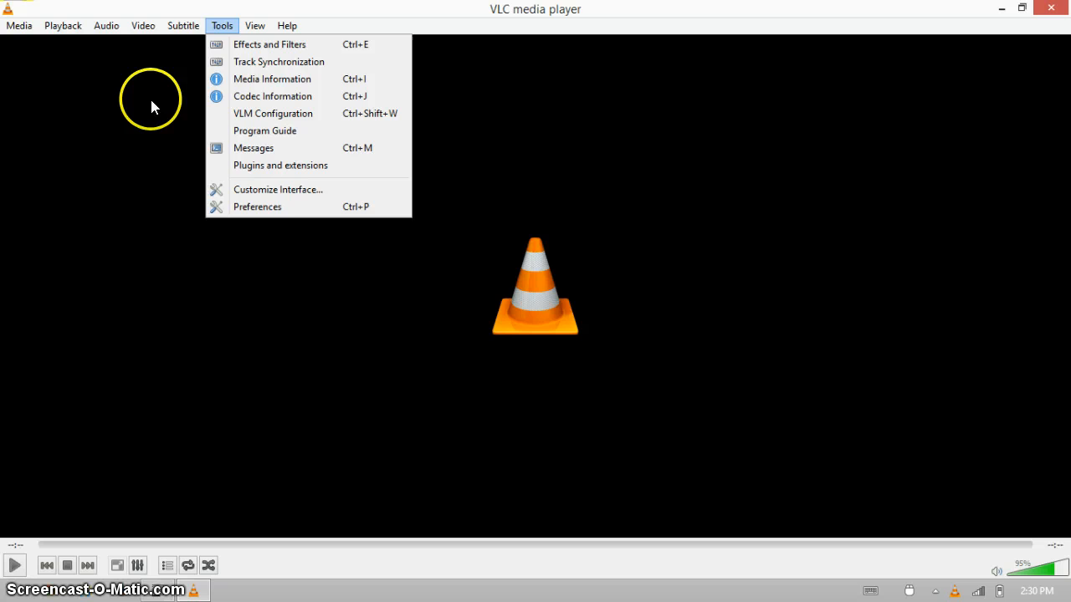